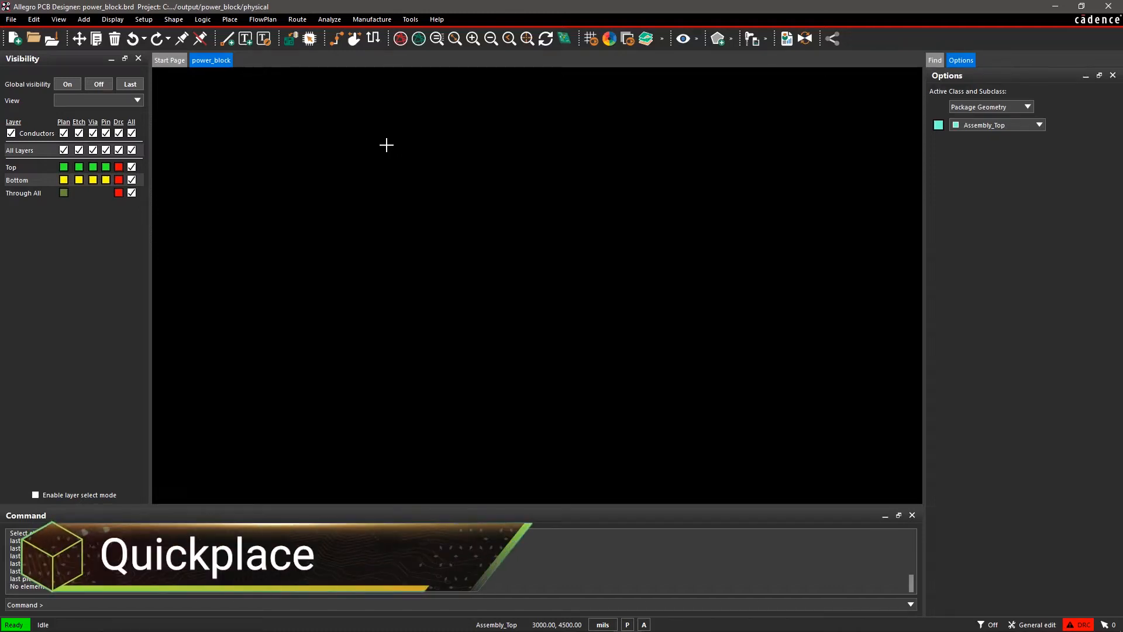
mouse_move(286, 70)
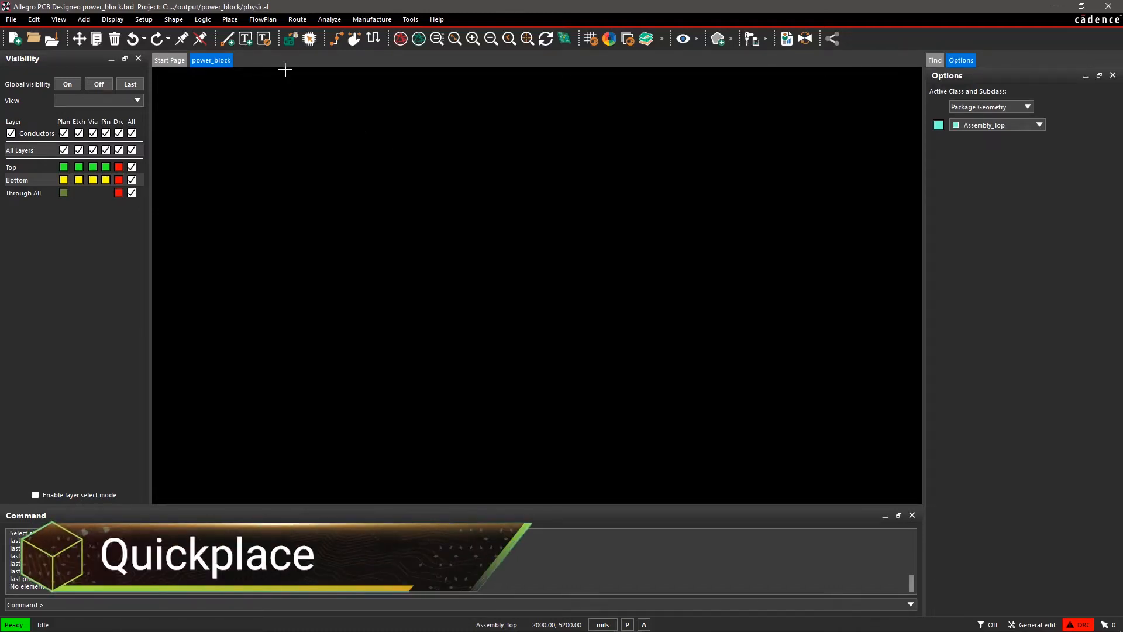
Place the OUTLINE_BOARD mechanical symbol on the empty canvas via Place Manually.
left_click(230, 20)
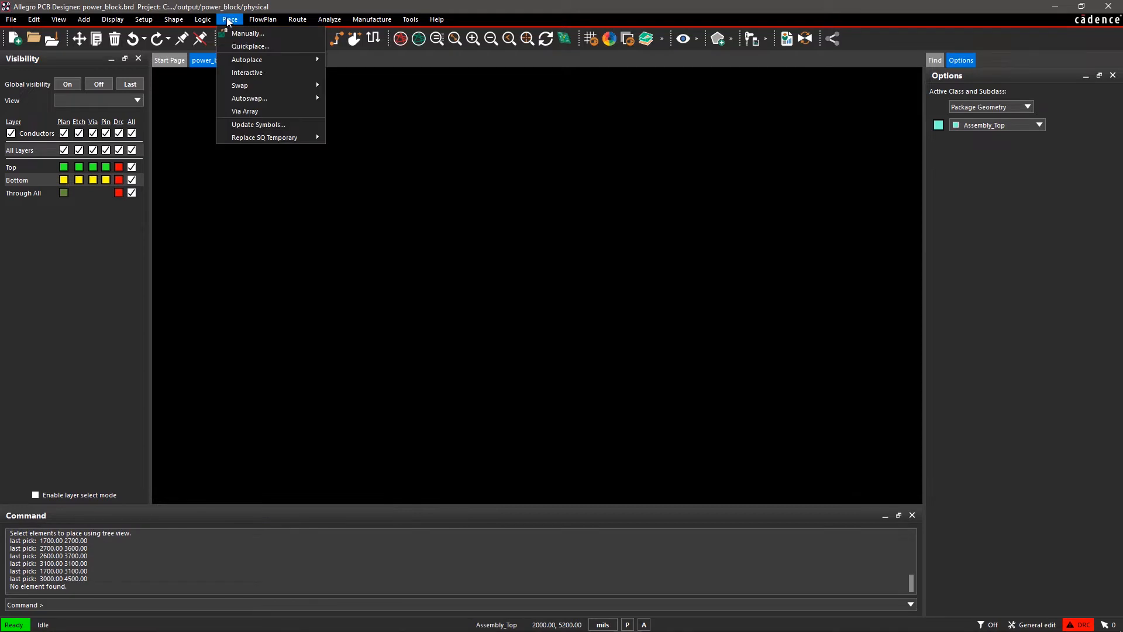
left_click(247, 32)
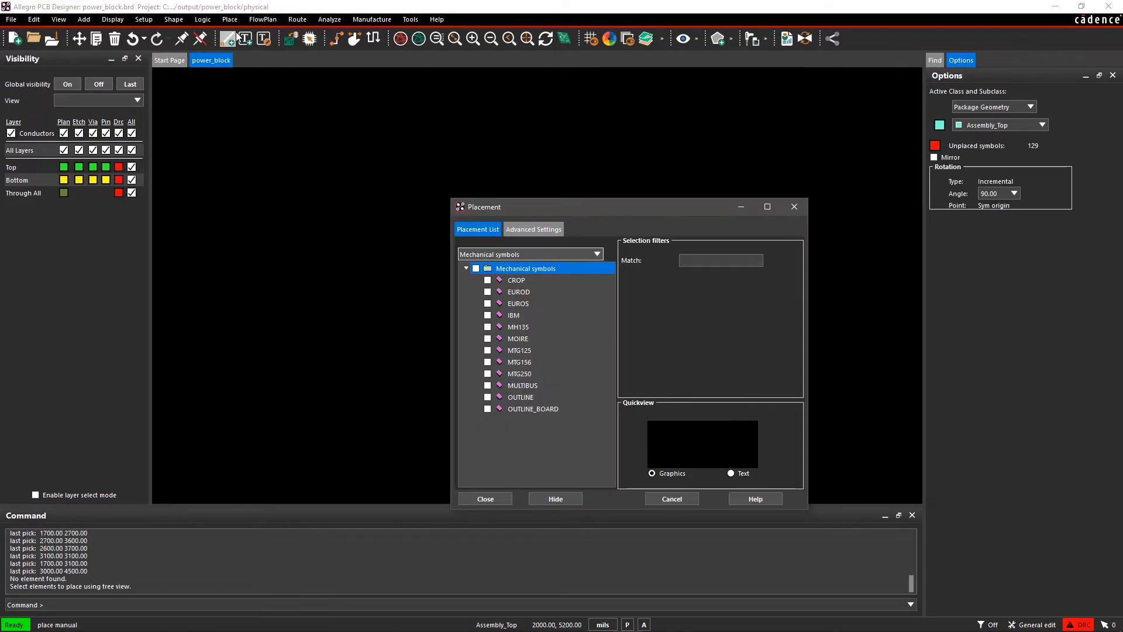
mouse_move(391, 271)
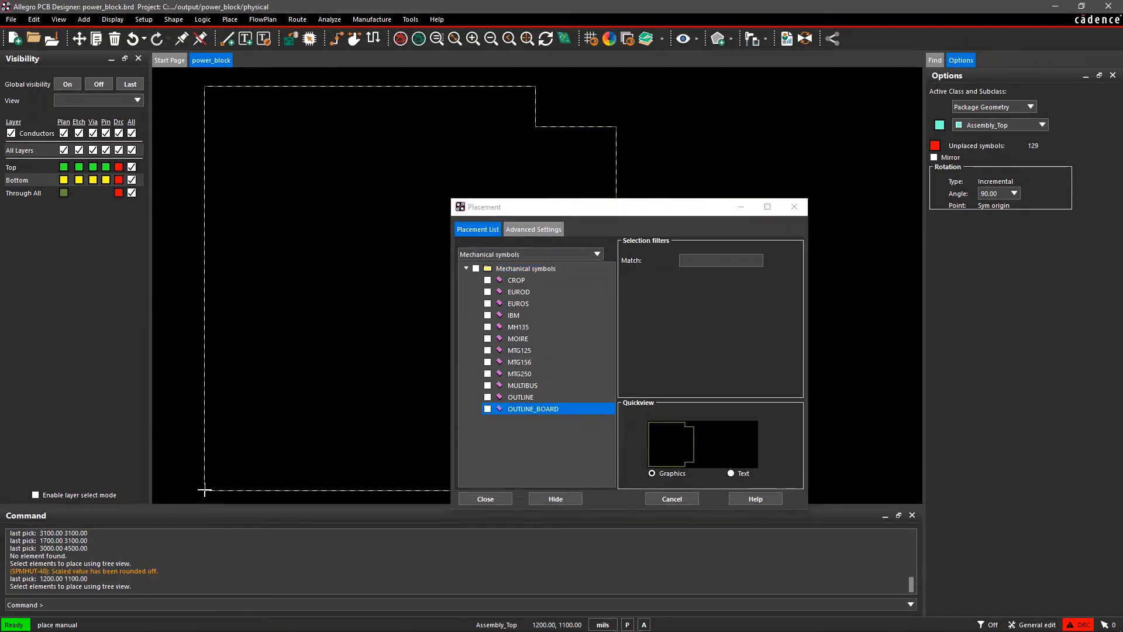
mouse_move(343, 490)
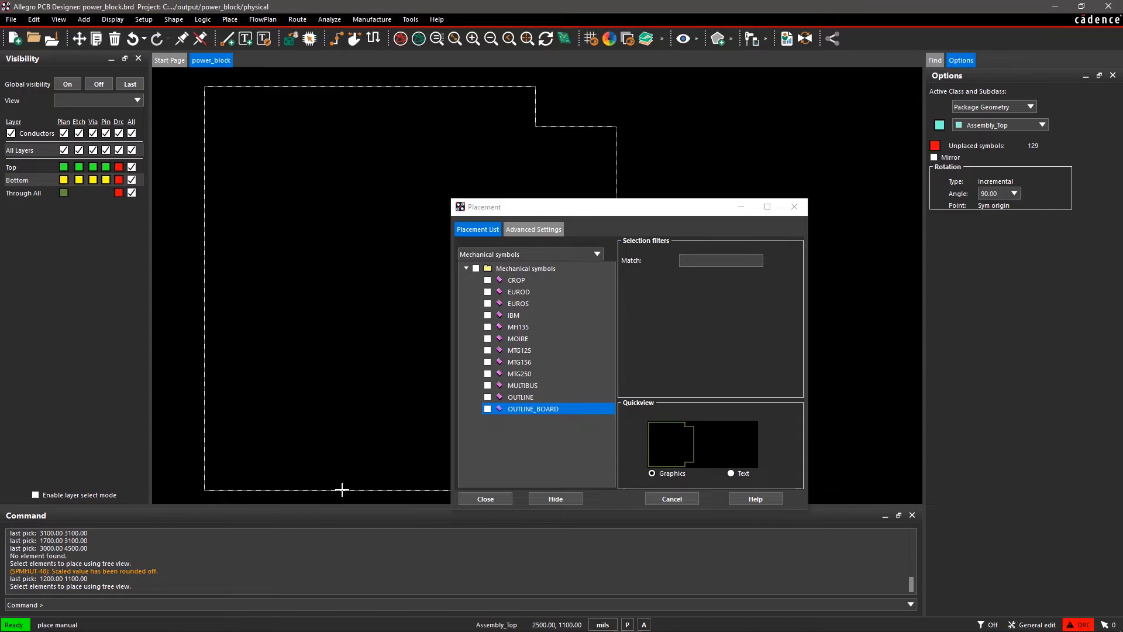
left_click(484, 499)
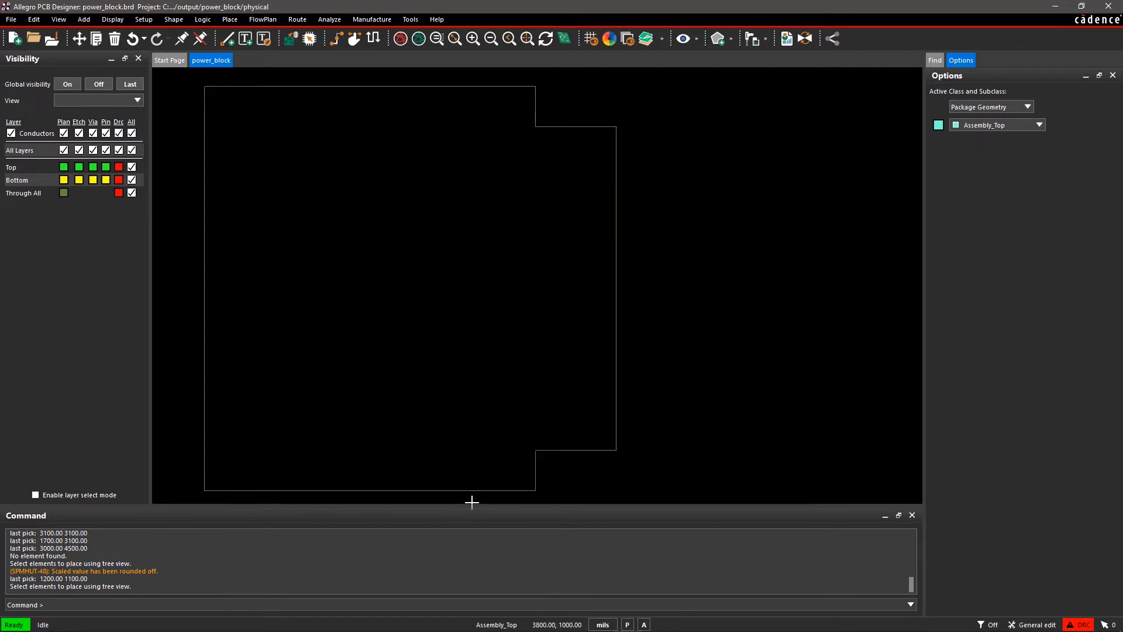
mouse_move(308, 172)
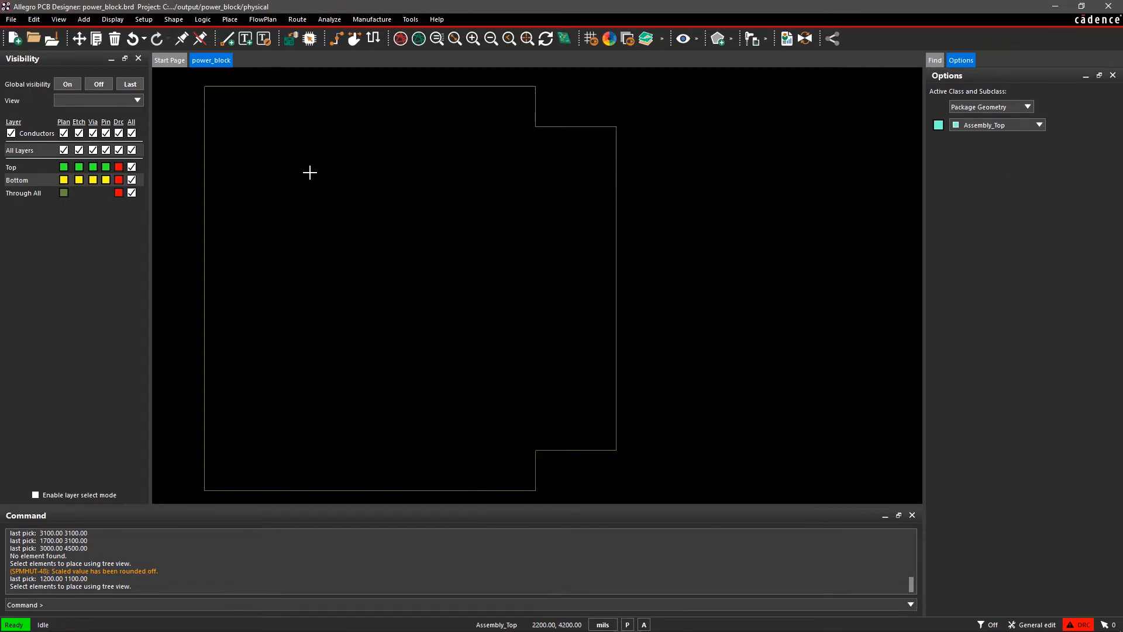
Bring up Quickplace and try its filter options, settling on Place by schematic page number.
left_click(229, 19)
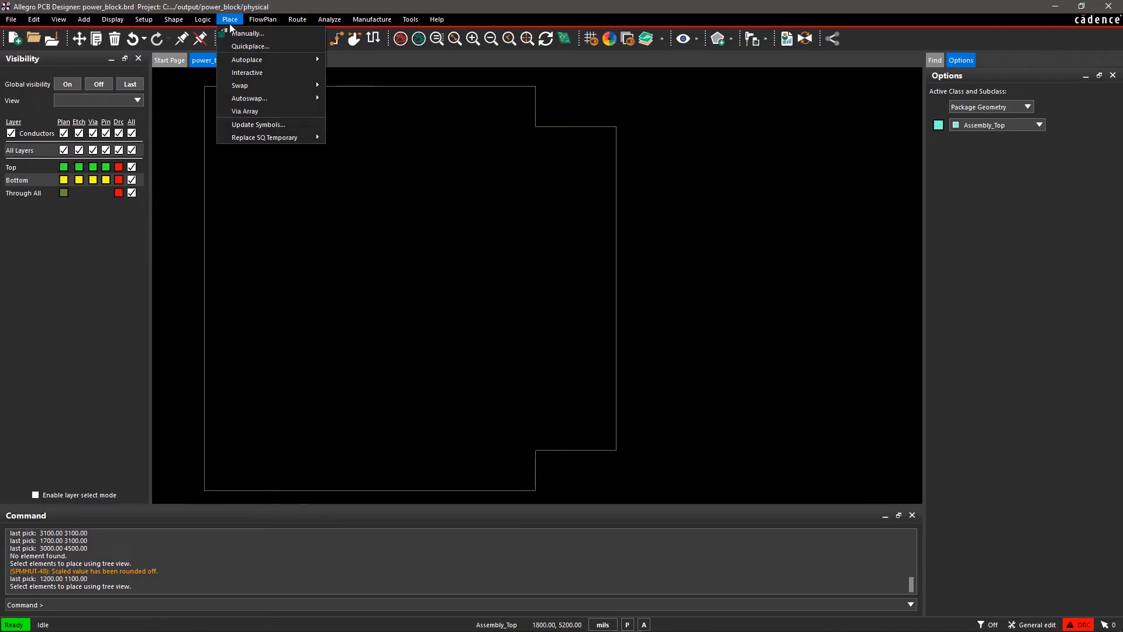
mouse_move(250, 45)
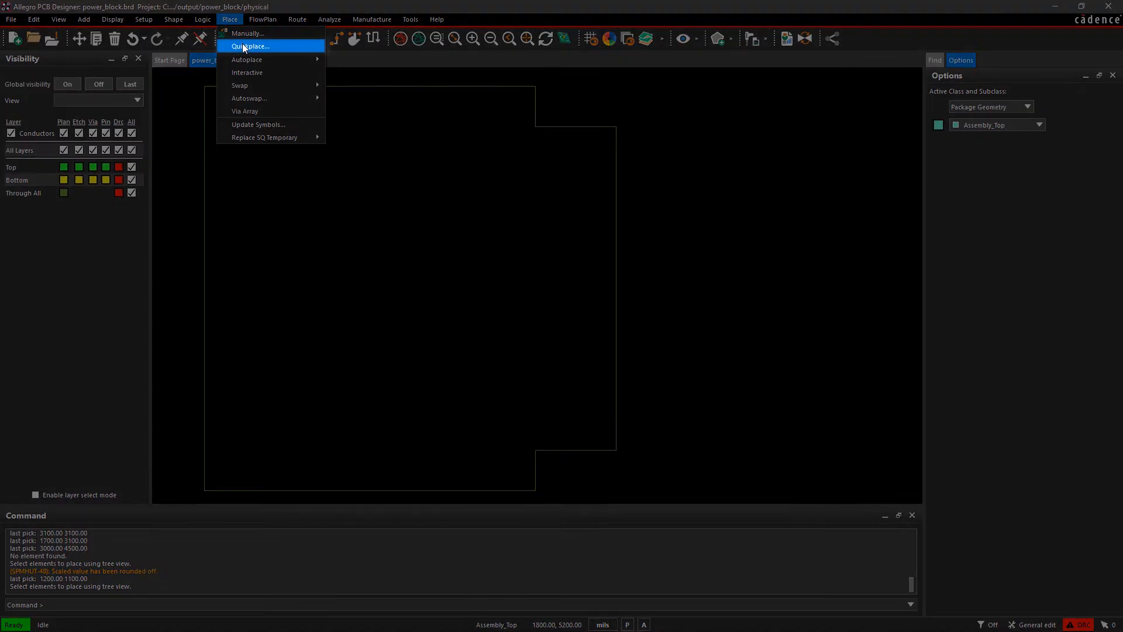
left_click(251, 46)
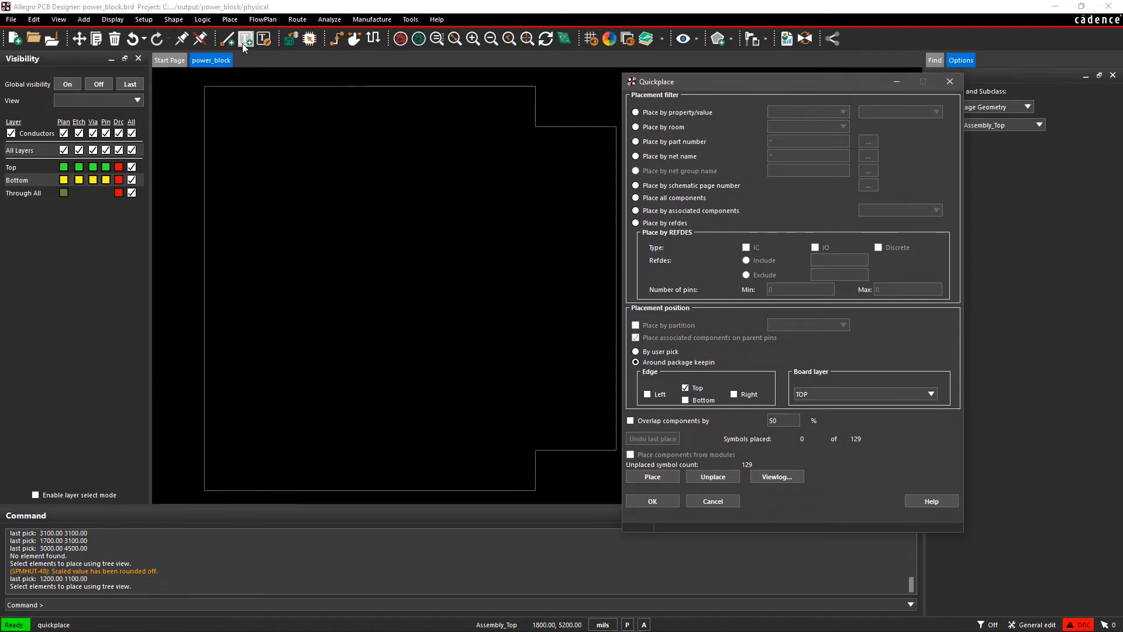
left_click(636, 112)
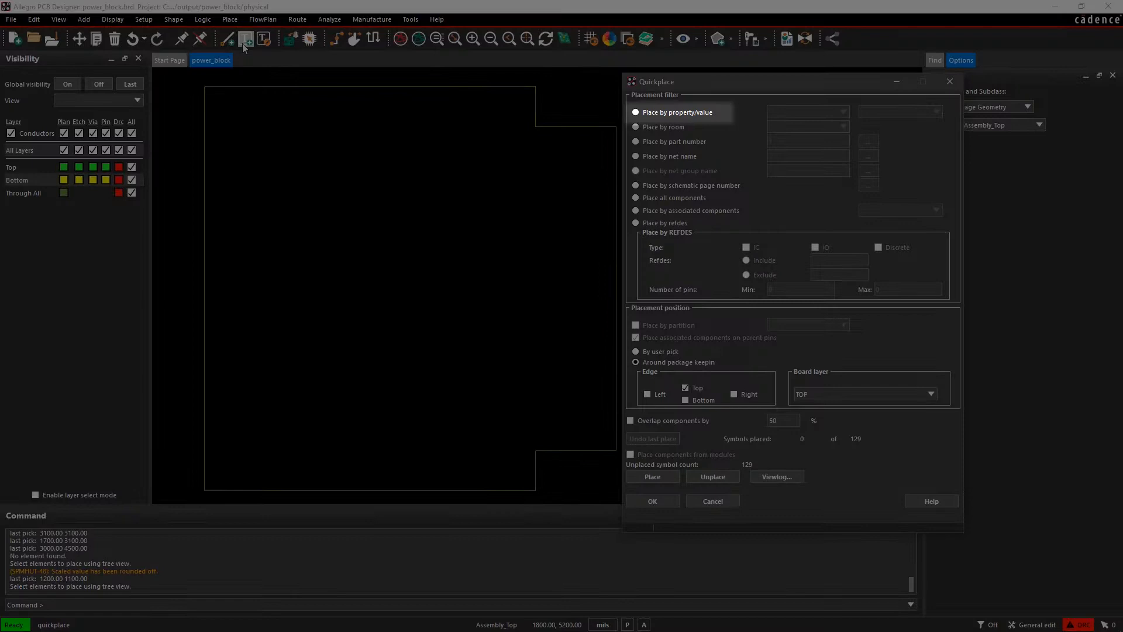
left_click(636, 126)
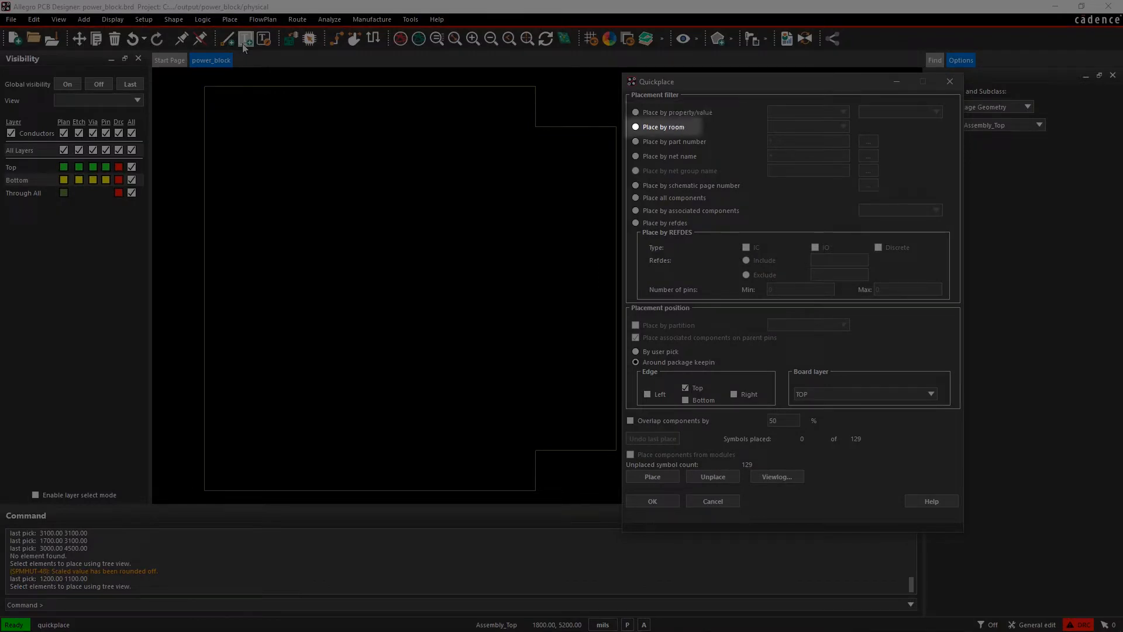
left_click(636, 142)
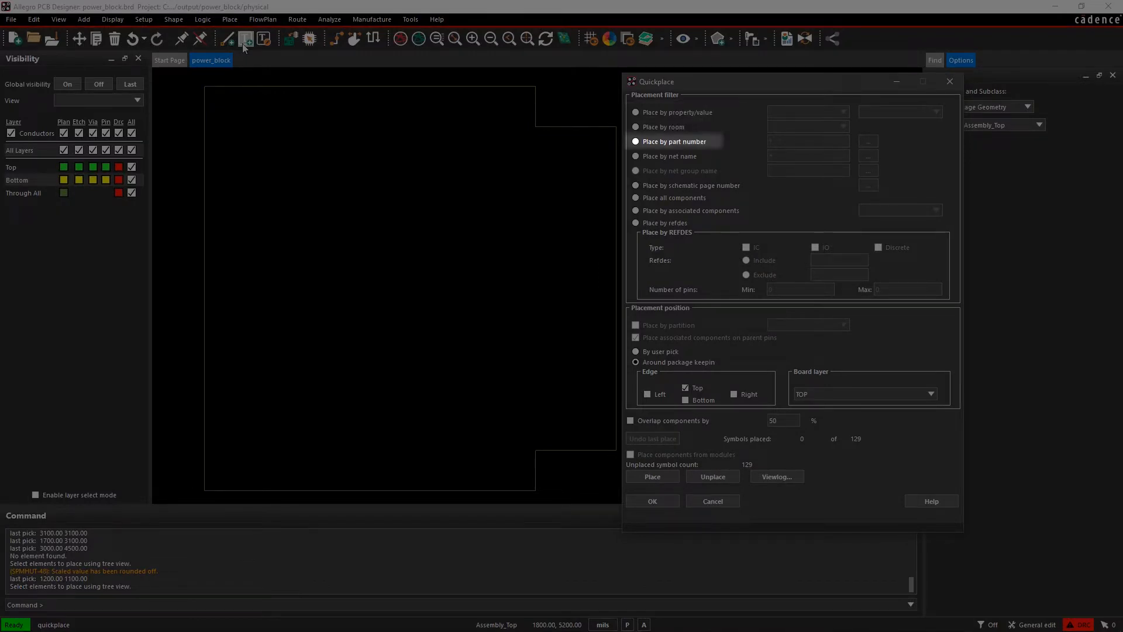
left_click(635, 185)
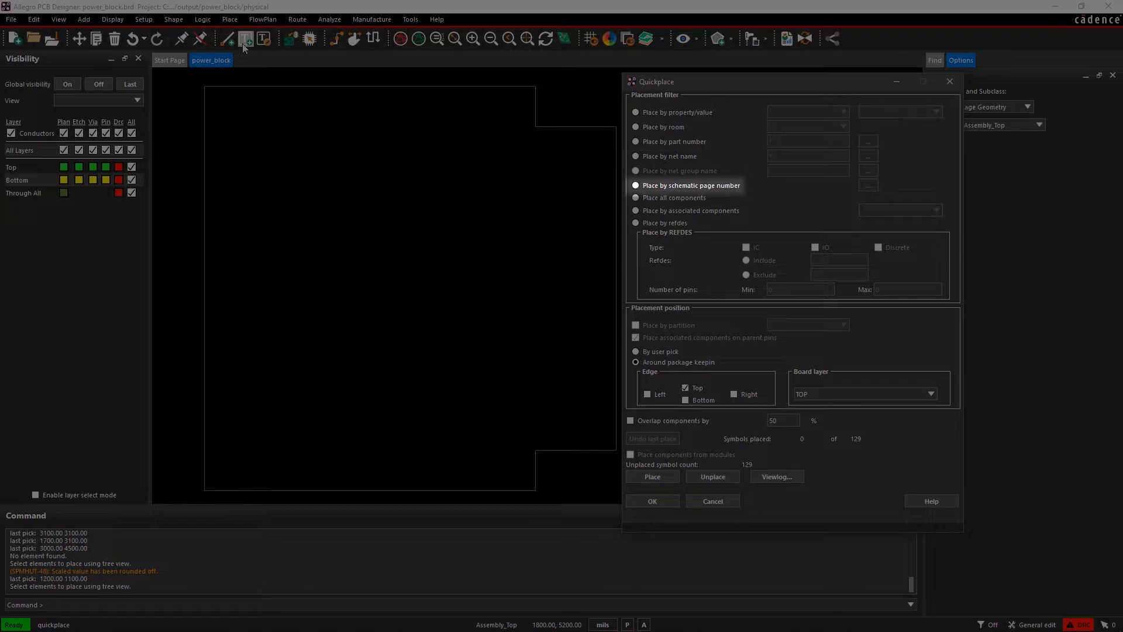
left_click(635, 222)
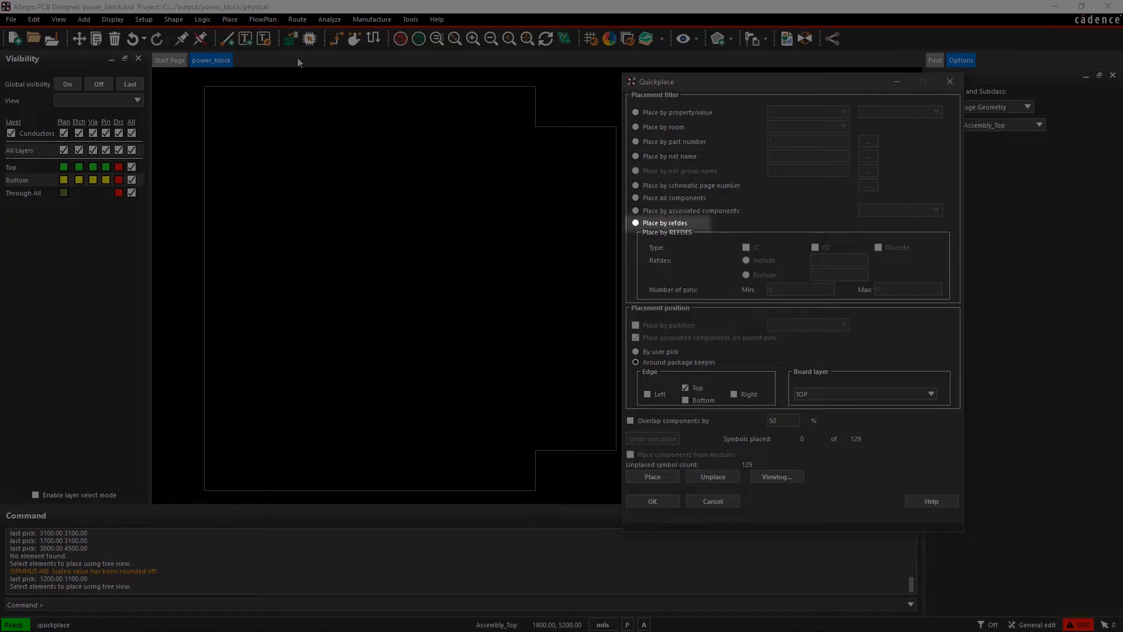
mouse_move(446, 106)
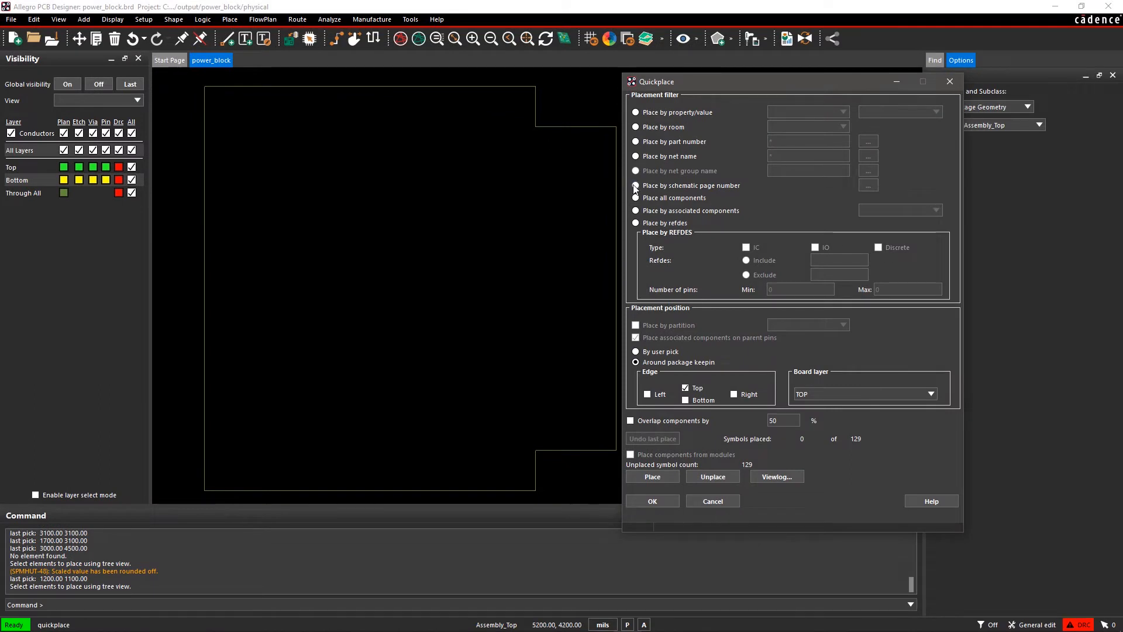
left_click(635, 186)
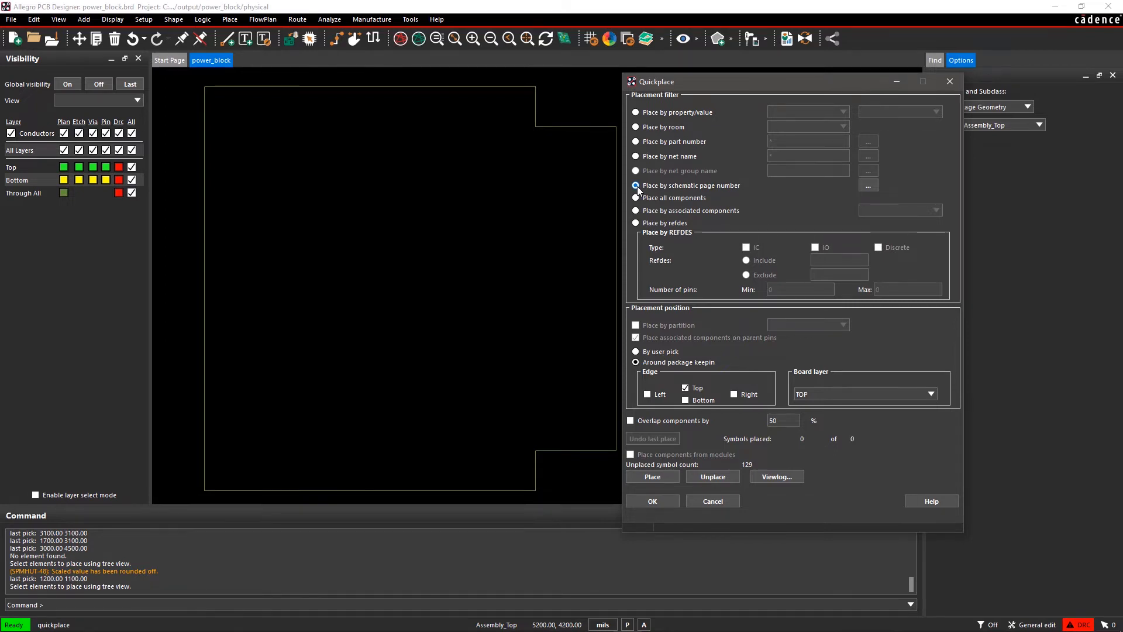
Select schematic page PWR(3) with schematic-type arrangement, queuing its 27 symbols.
left_click(637, 186)
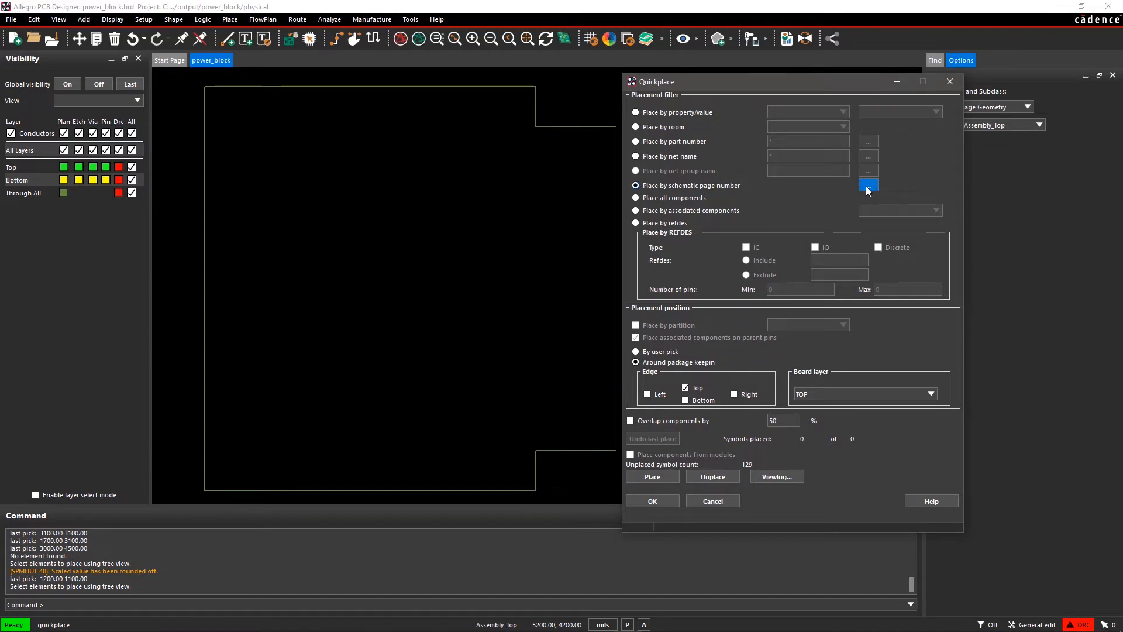
left_click(868, 186)
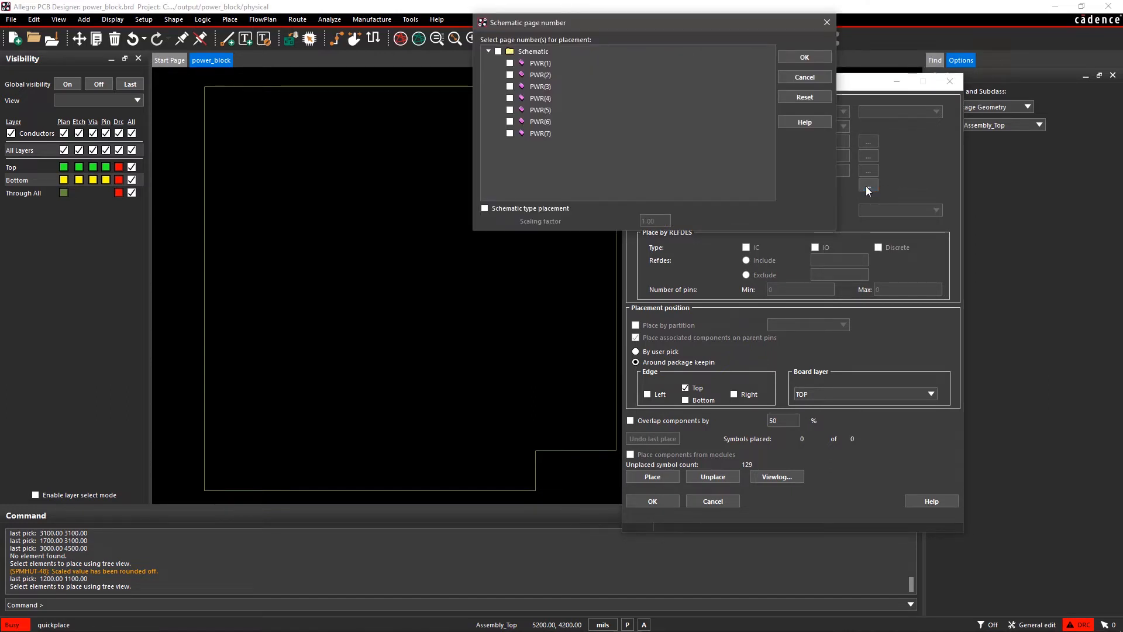
mouse_move(827, 176)
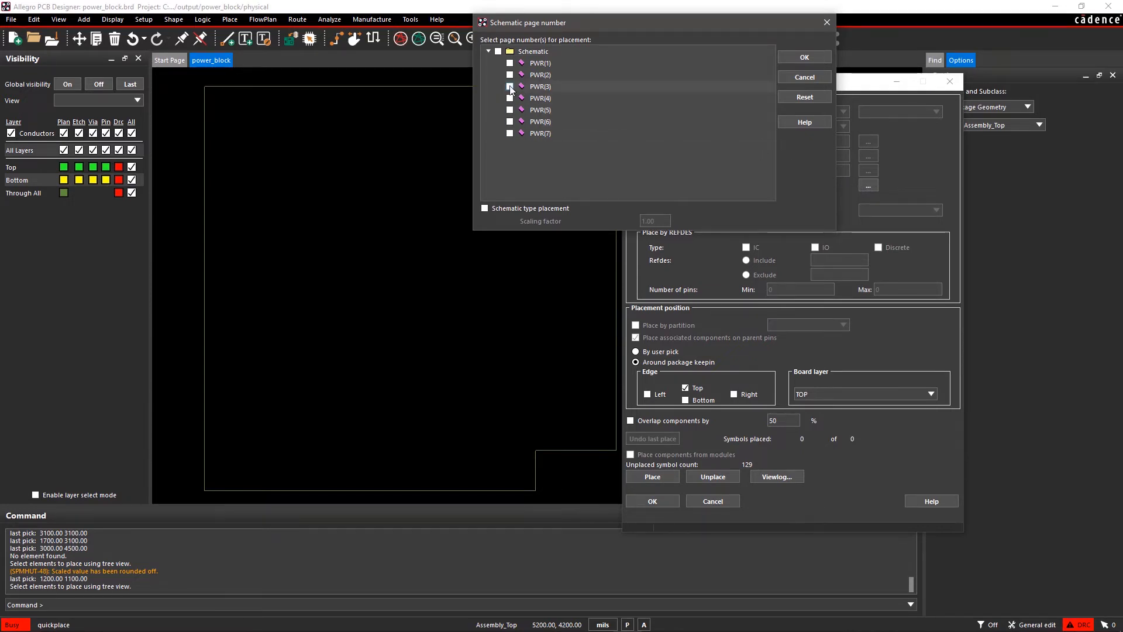
left_click(511, 86)
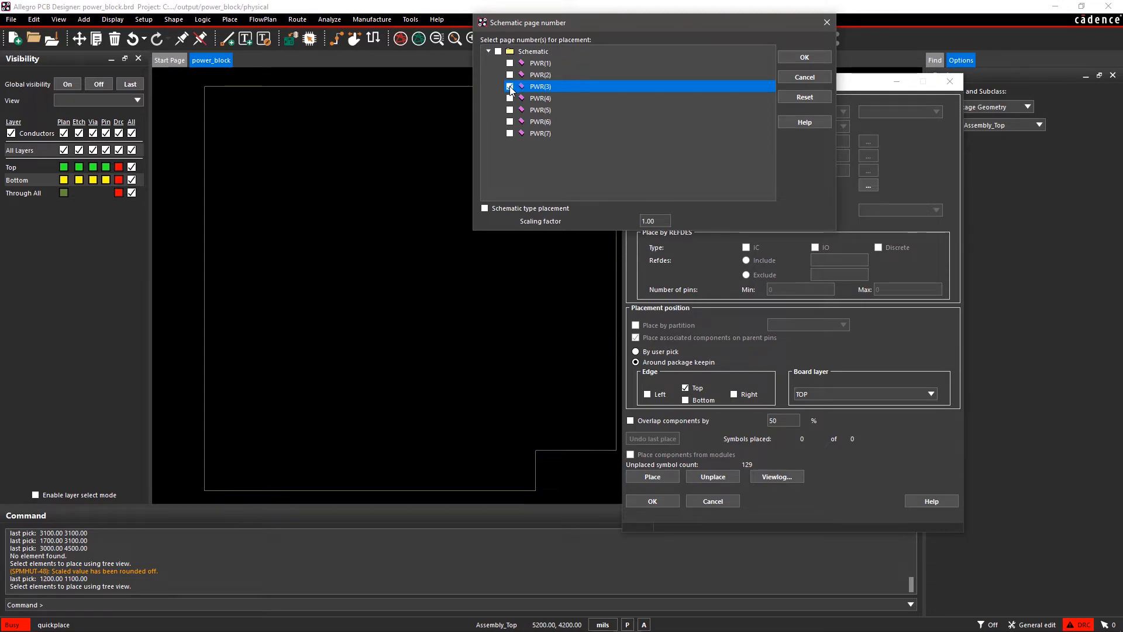
left_click(509, 85)
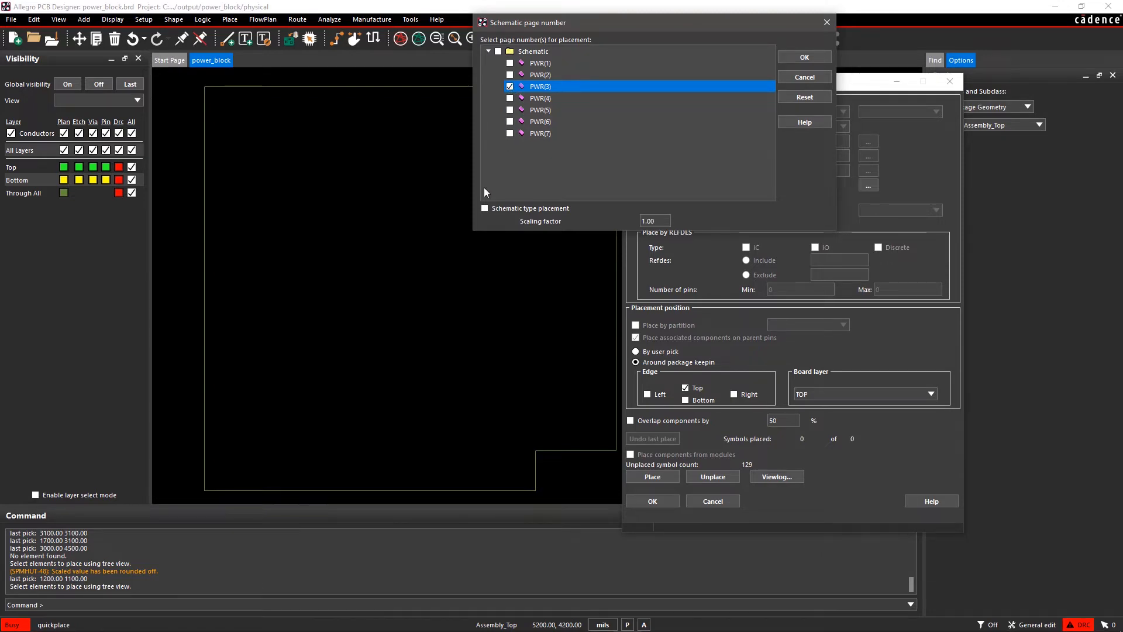
left_click(485, 208)
type(".05")
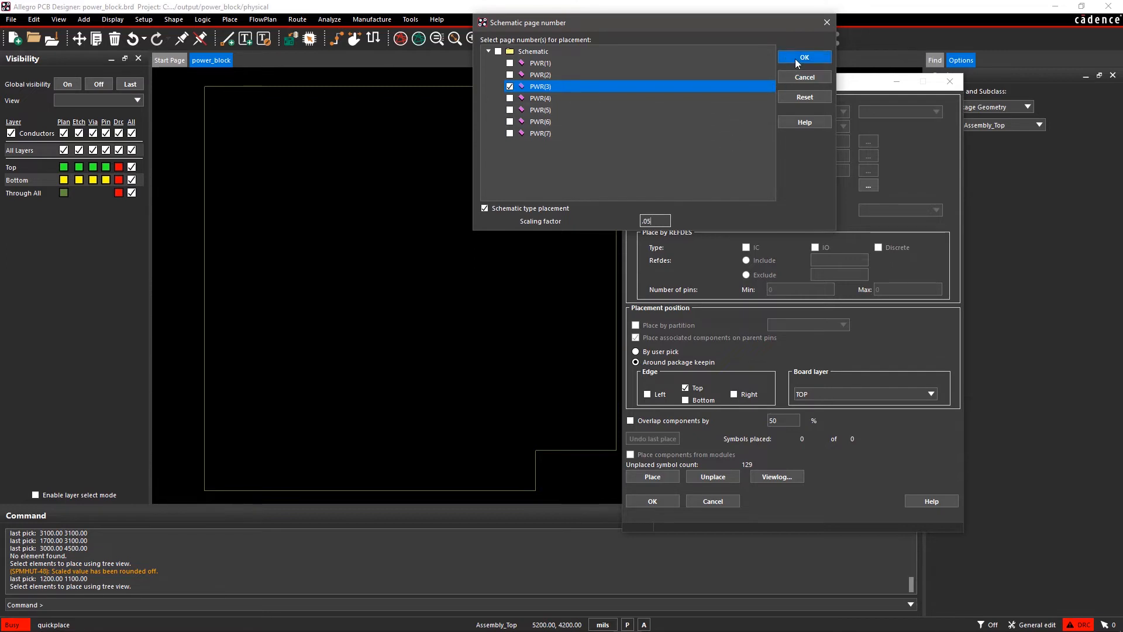
left_click(804, 56)
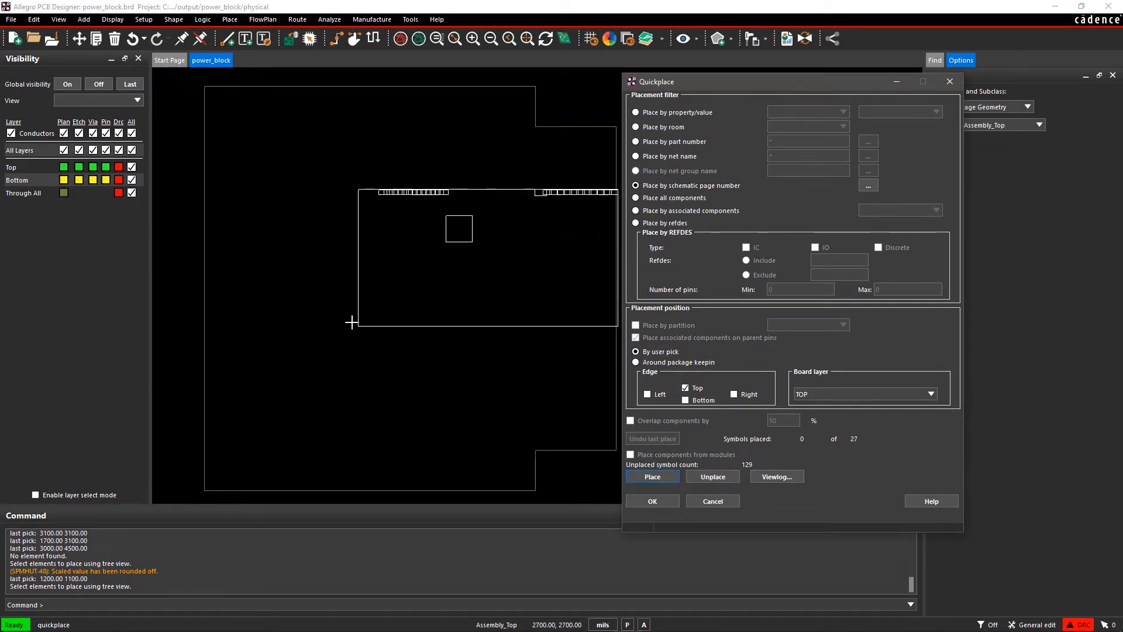
Drop the 27 PWR(3) symbols at a picked point, then switch position to Around package keepin.
left_click(651, 477)
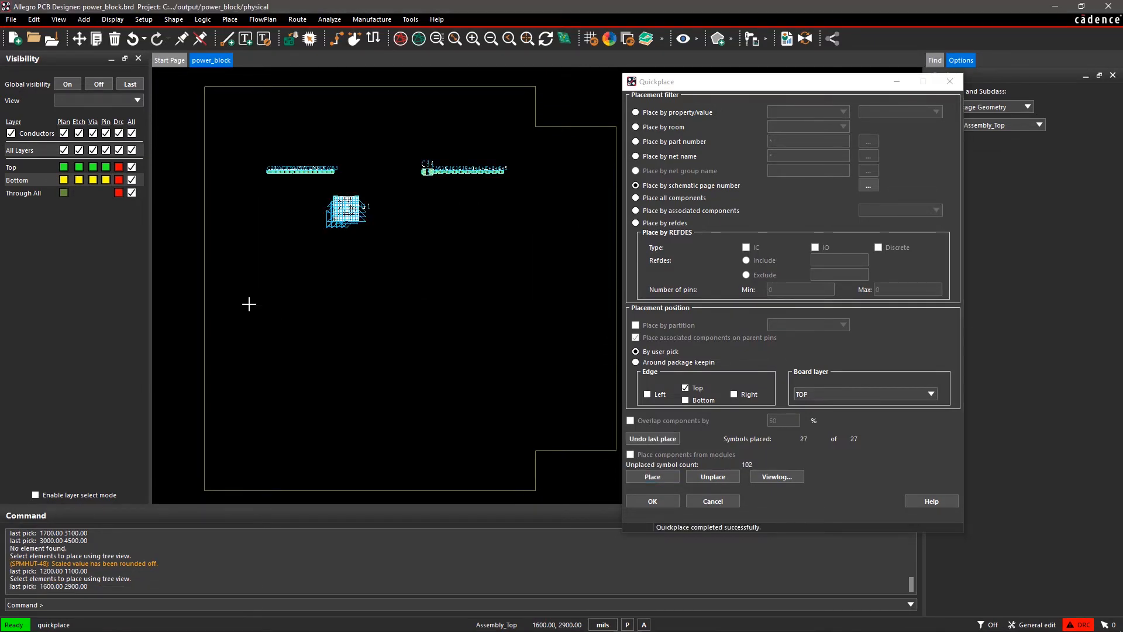
mouse_move(537, 338)
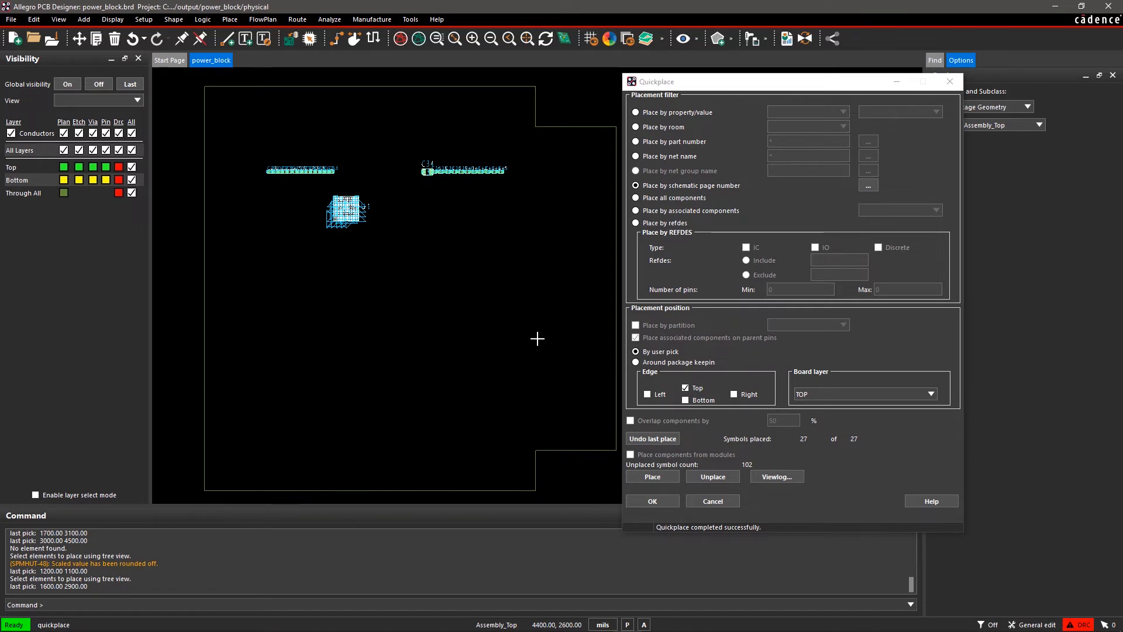
left_click(635, 361)
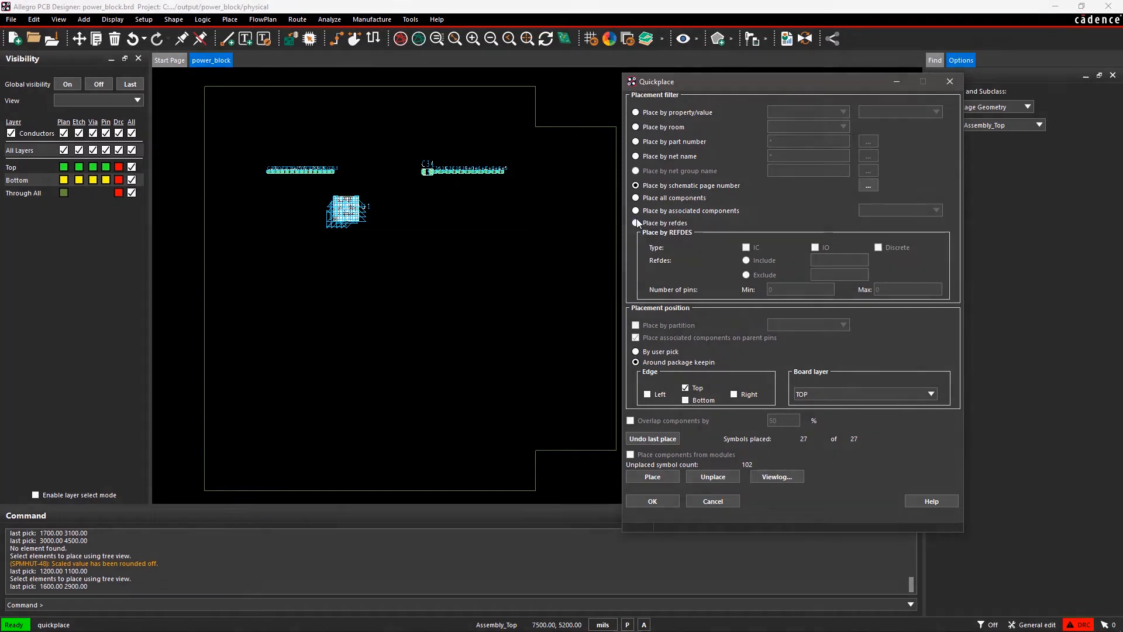
Quick-place the ten components associated with U1 around it, leaving 92 unplaced.
left_click(635, 210)
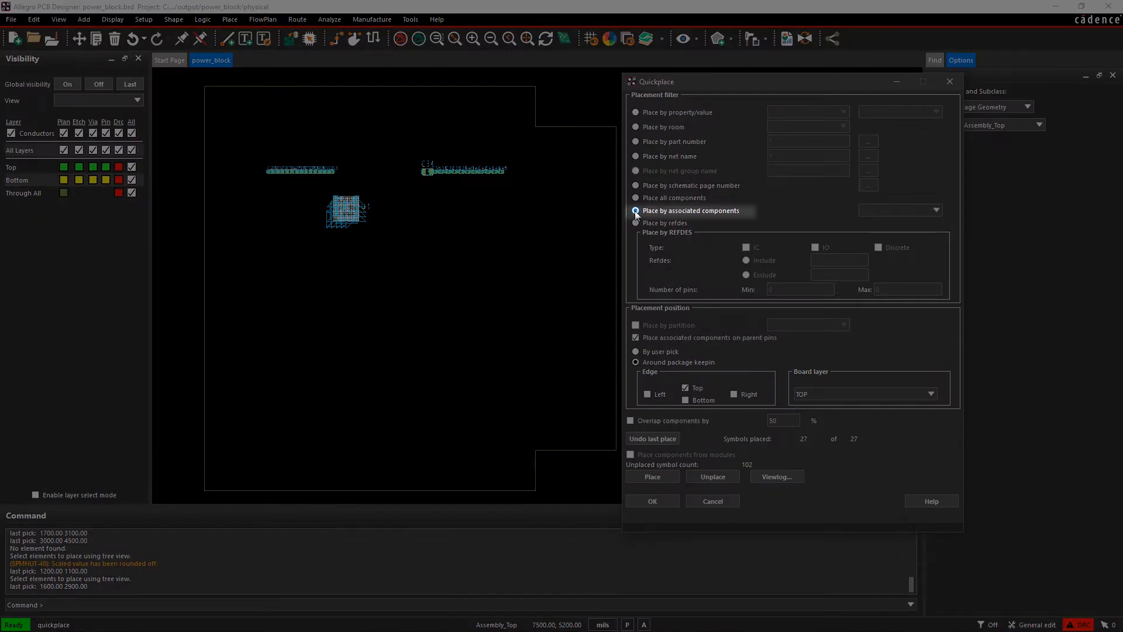
left_click(635, 211)
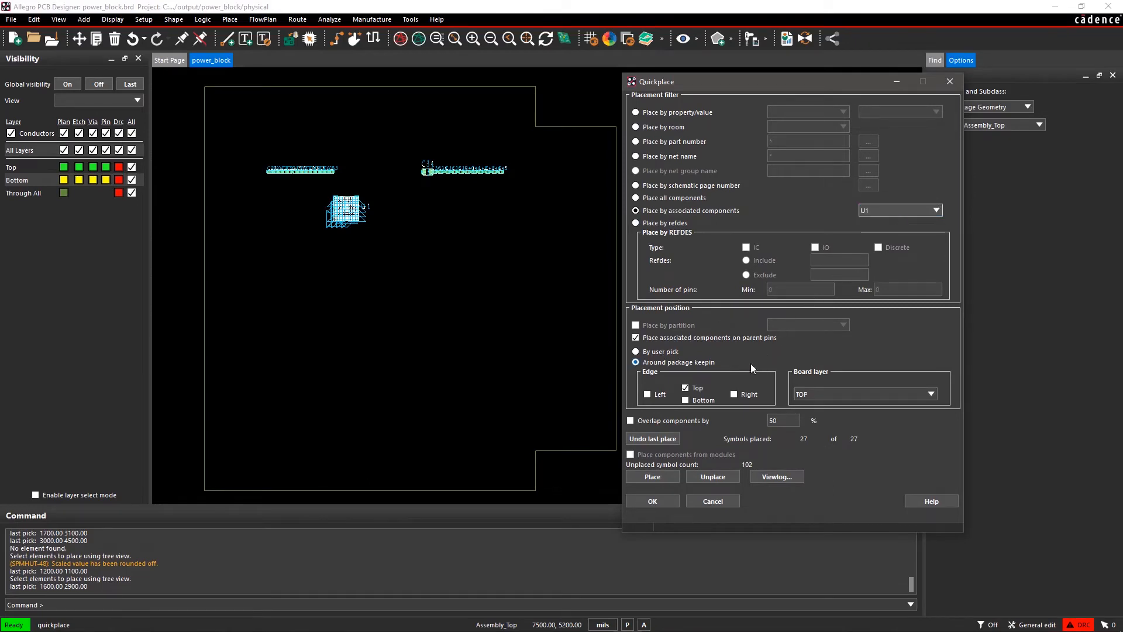
left_click(652, 476)
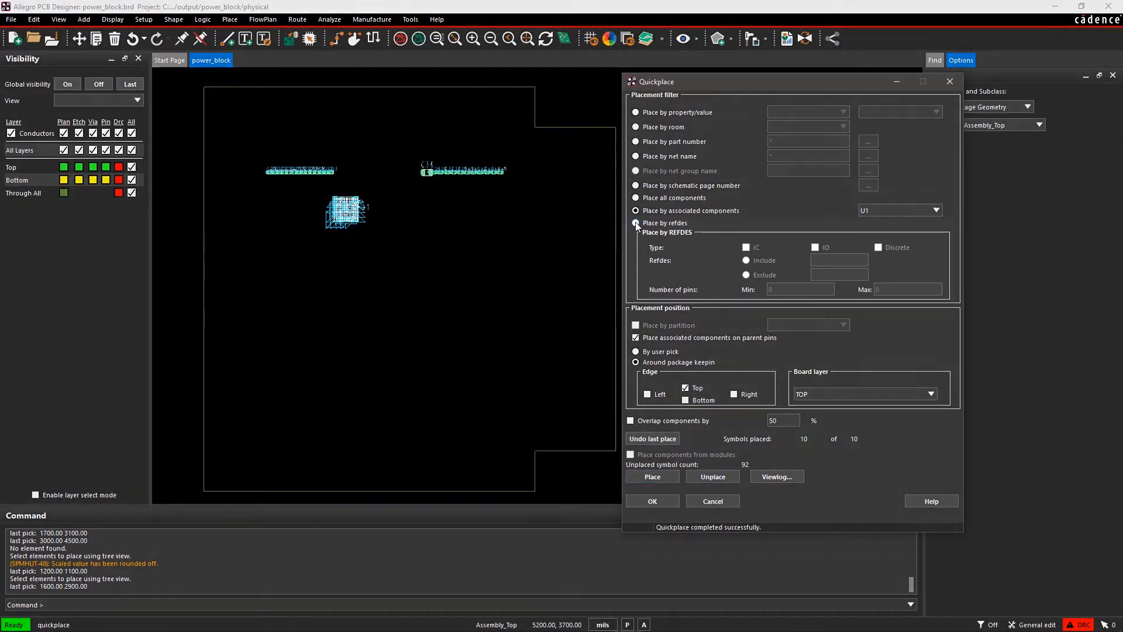
Filter by refdes to discrete parts excluding *R, trial-place them, then undo the placement.
left_click(636, 223)
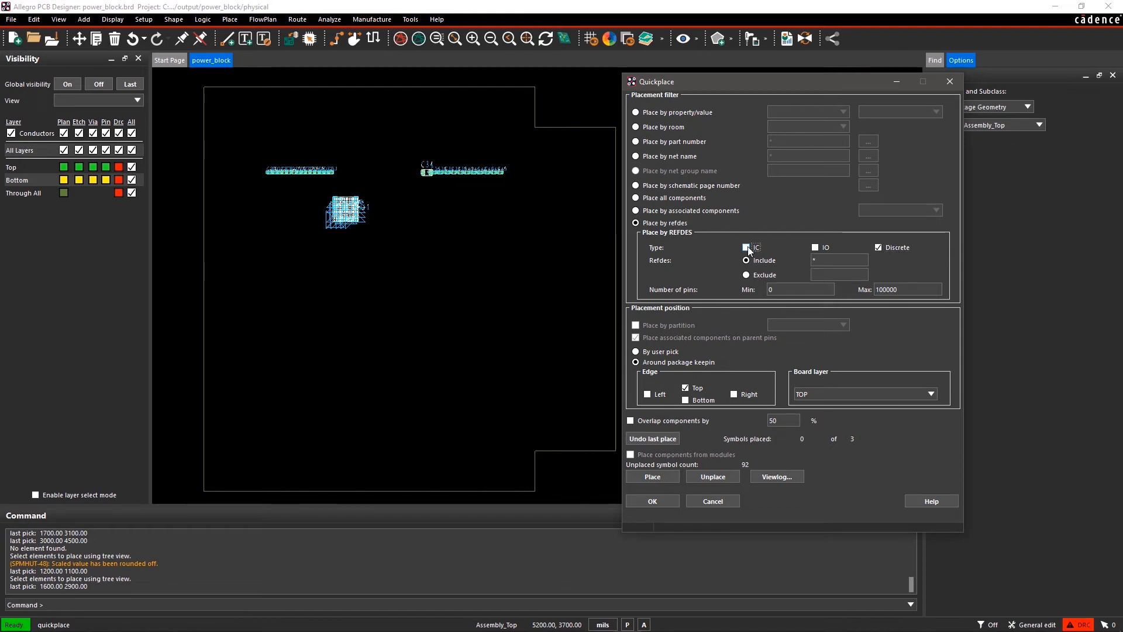
left_click(748, 274)
type("*R")
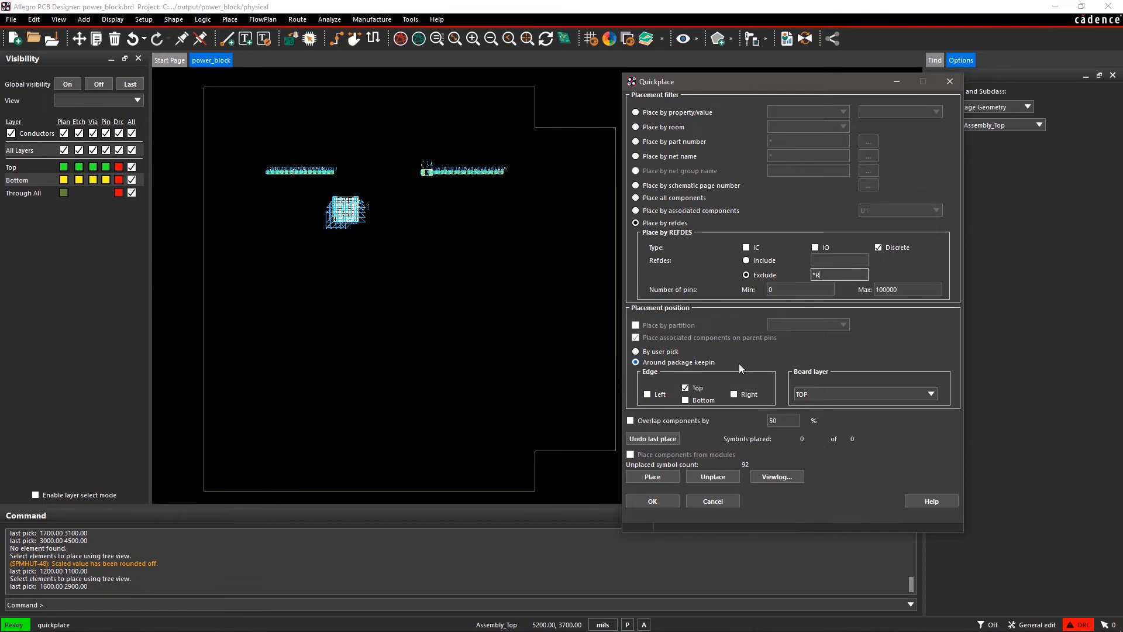
left_click(652, 476)
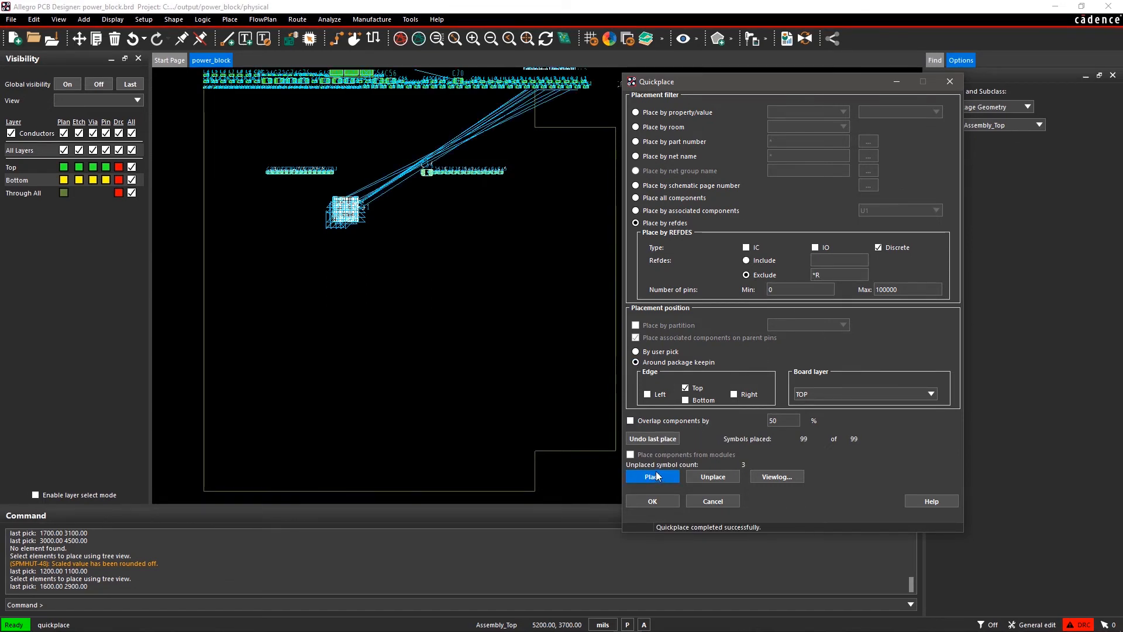
left_click(713, 476)
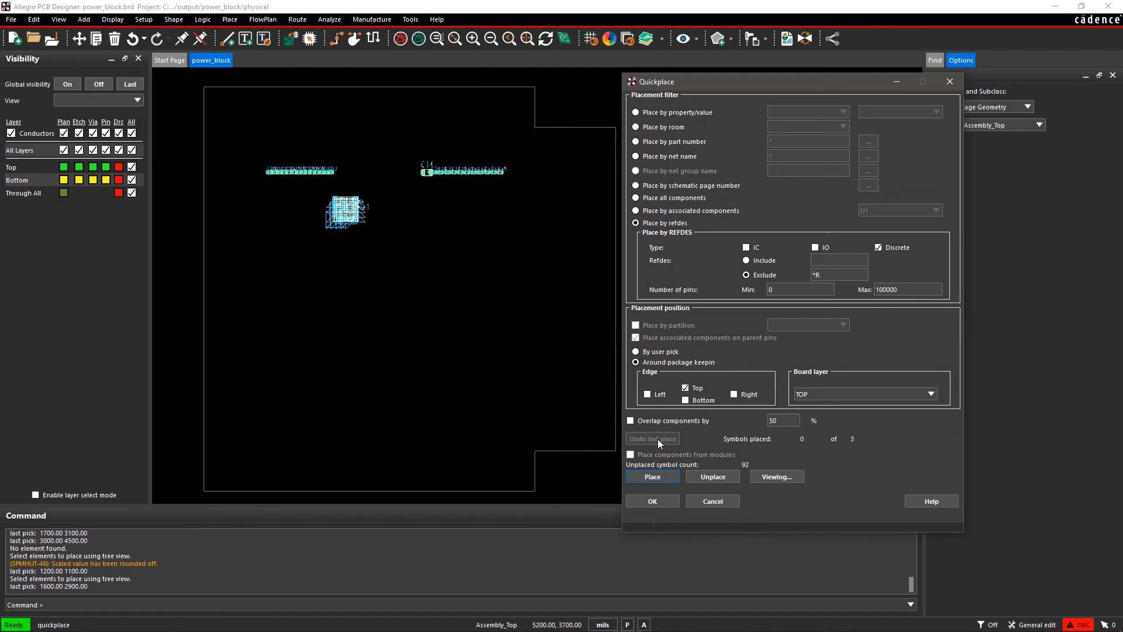
mouse_move(653, 416)
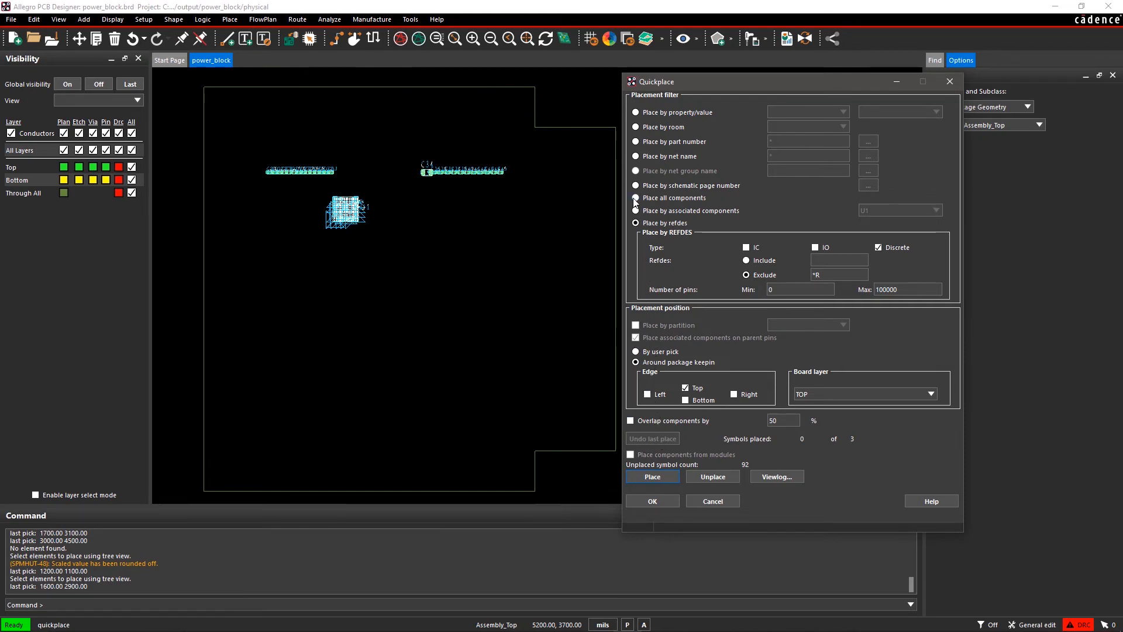
Target all 92 remaining components with placement position By user pick.
left_click(636, 197)
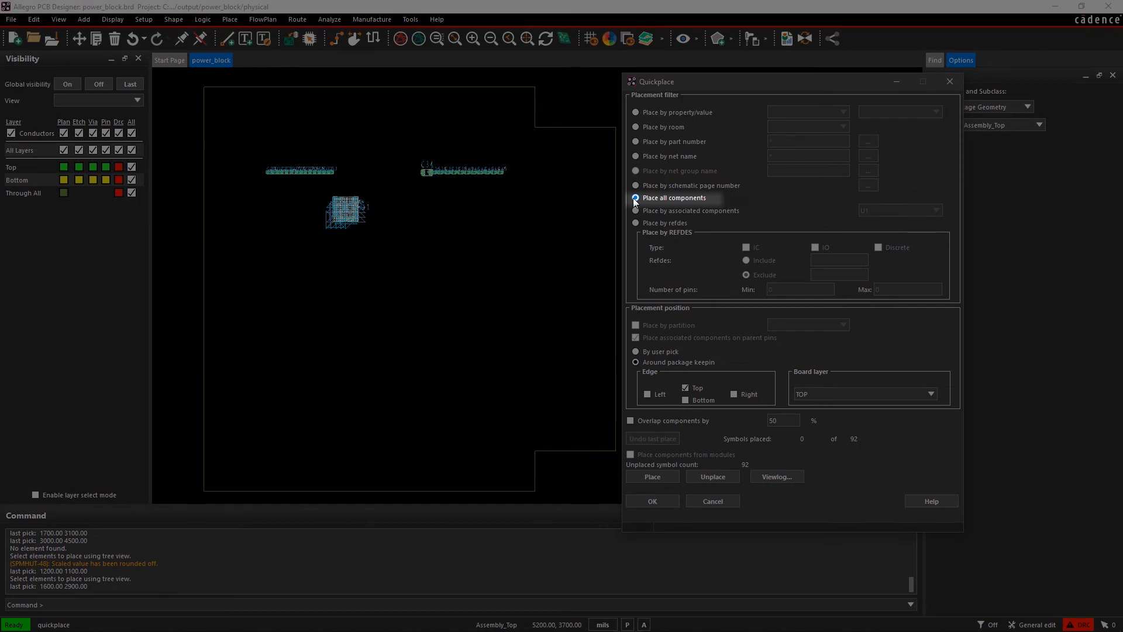
left_click(636, 198)
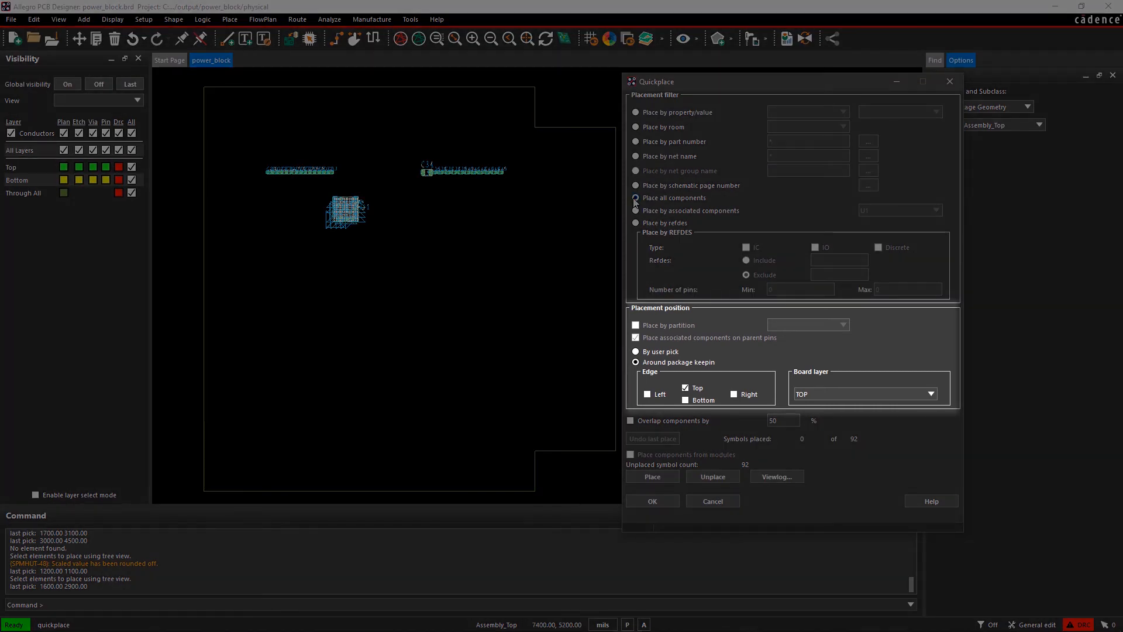
left_click(635, 198)
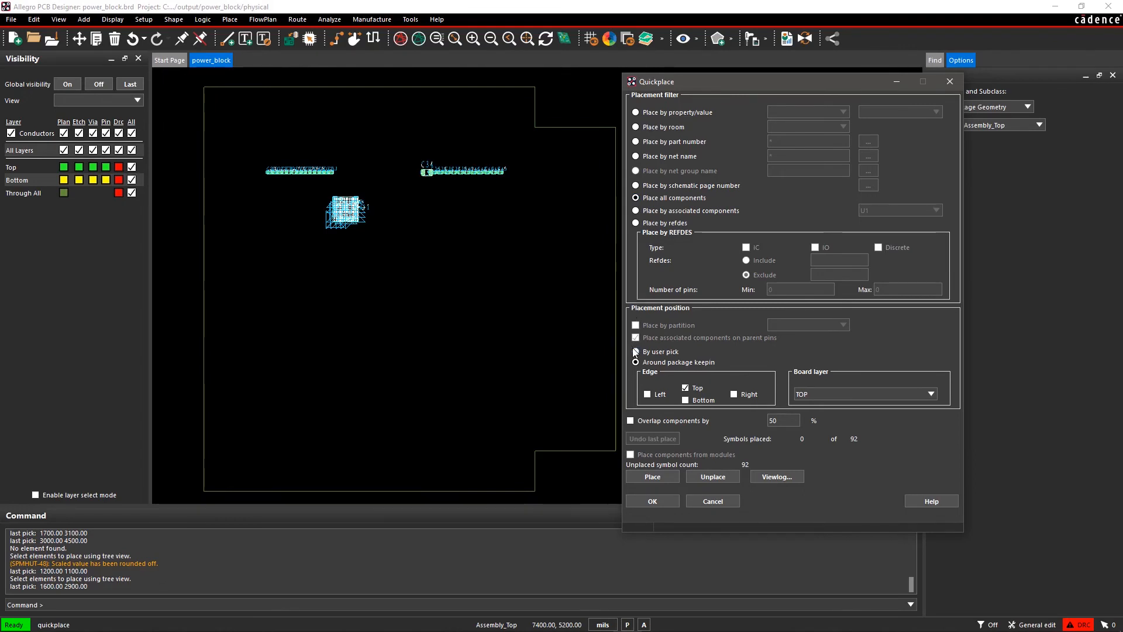
left_click(634, 353)
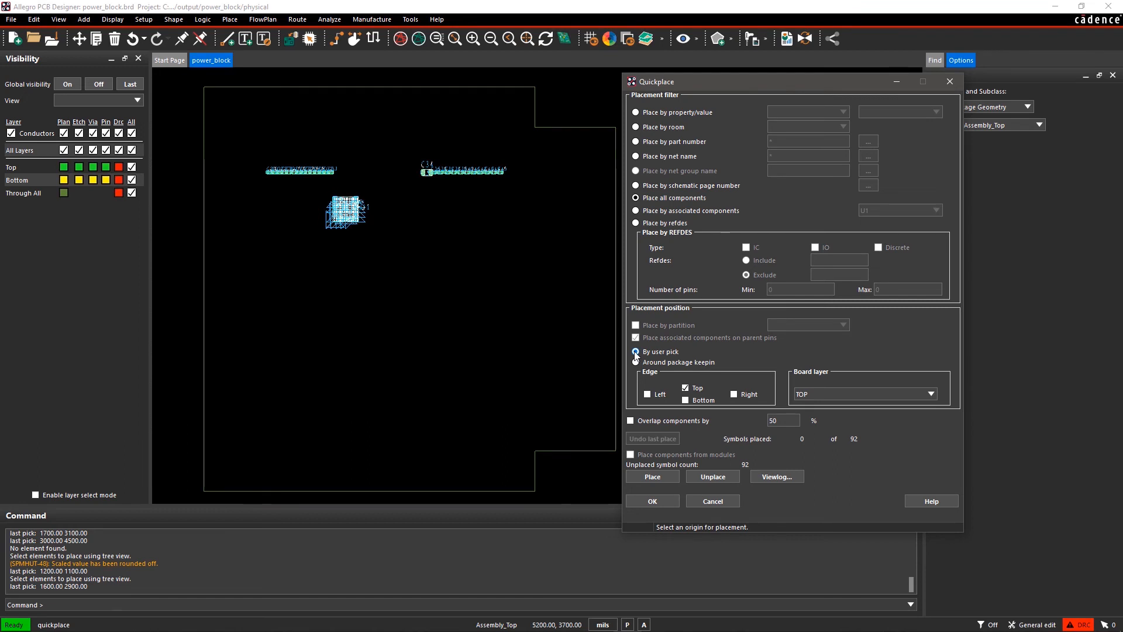
With 20% component overlap, place all 92 remaining parts in a row at a picked origin and finish.
left_click(636, 352)
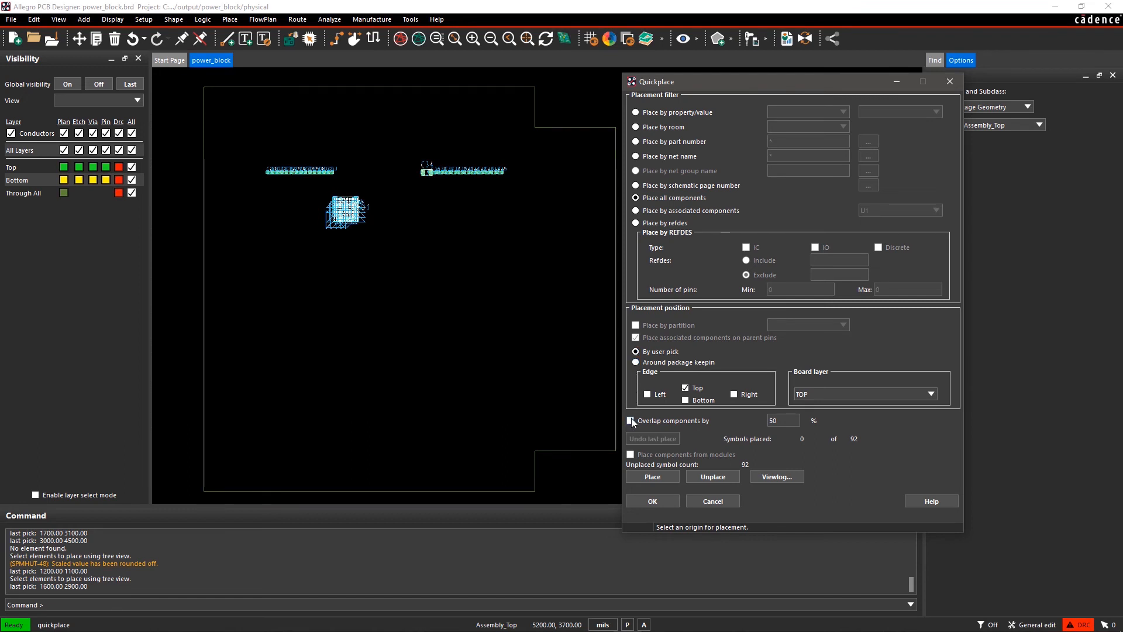
left_click(631, 420)
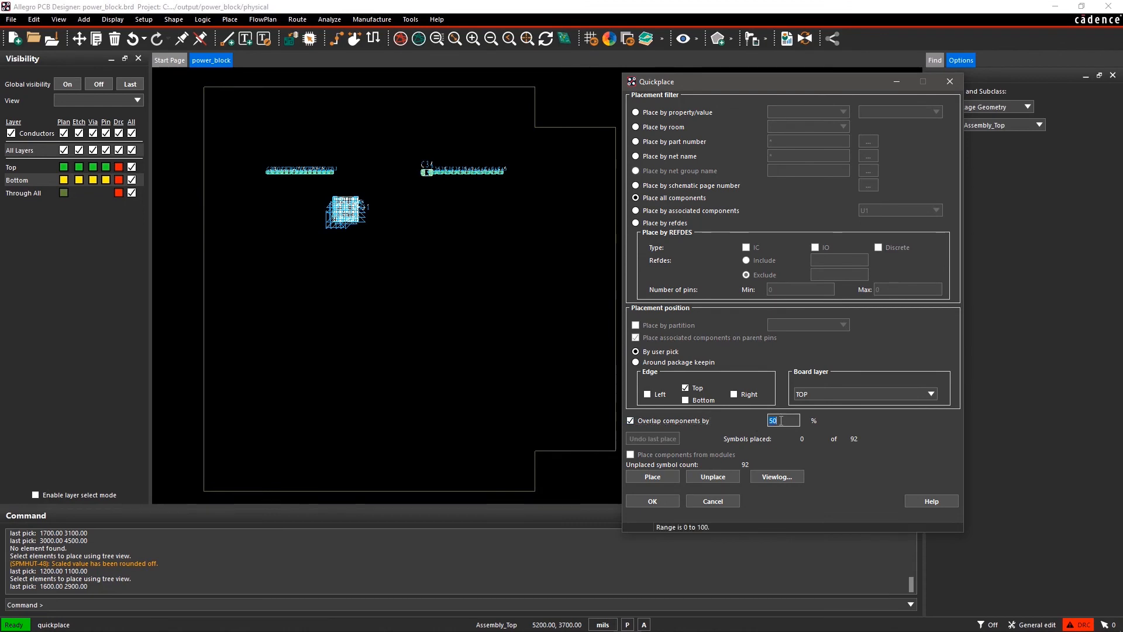
type("20")
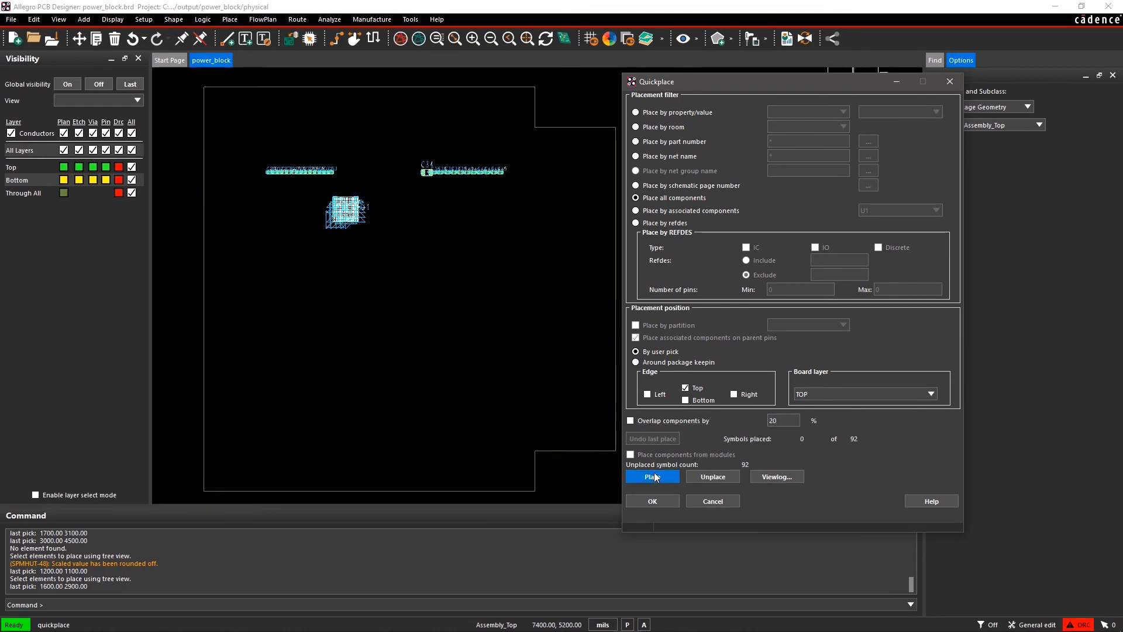
left_click(652, 477)
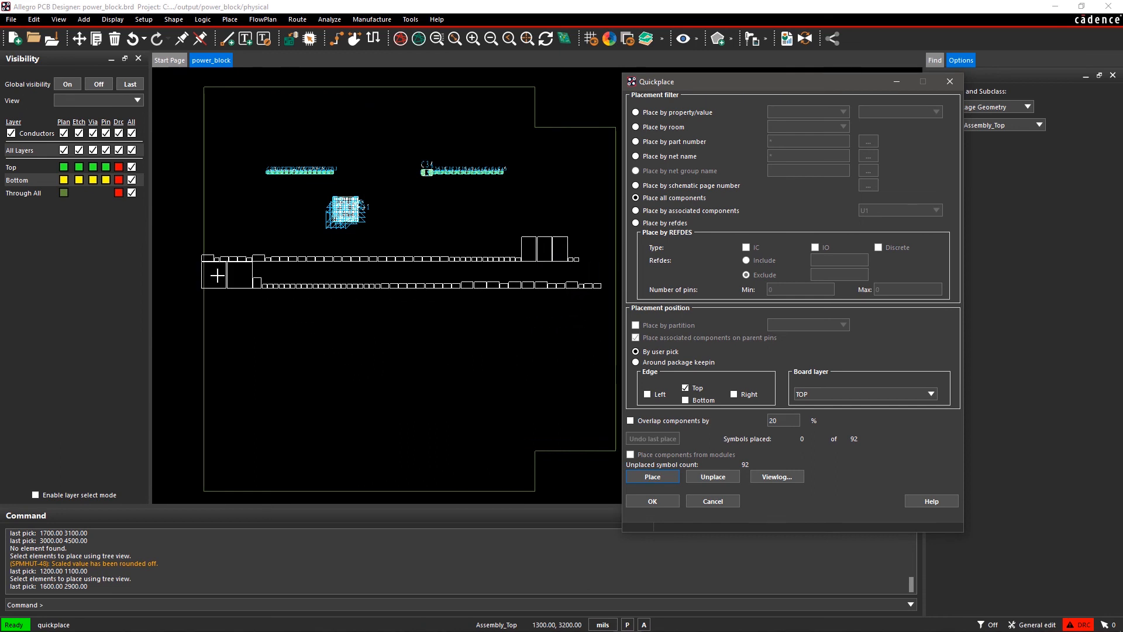
left_click(652, 476)
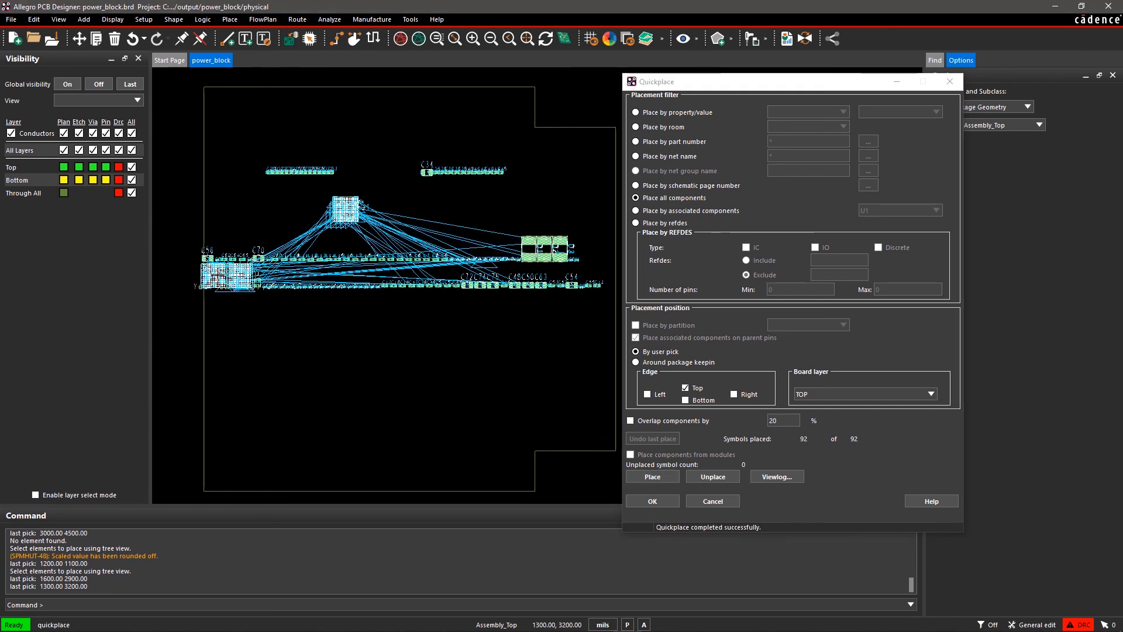
mouse_move(509, 415)
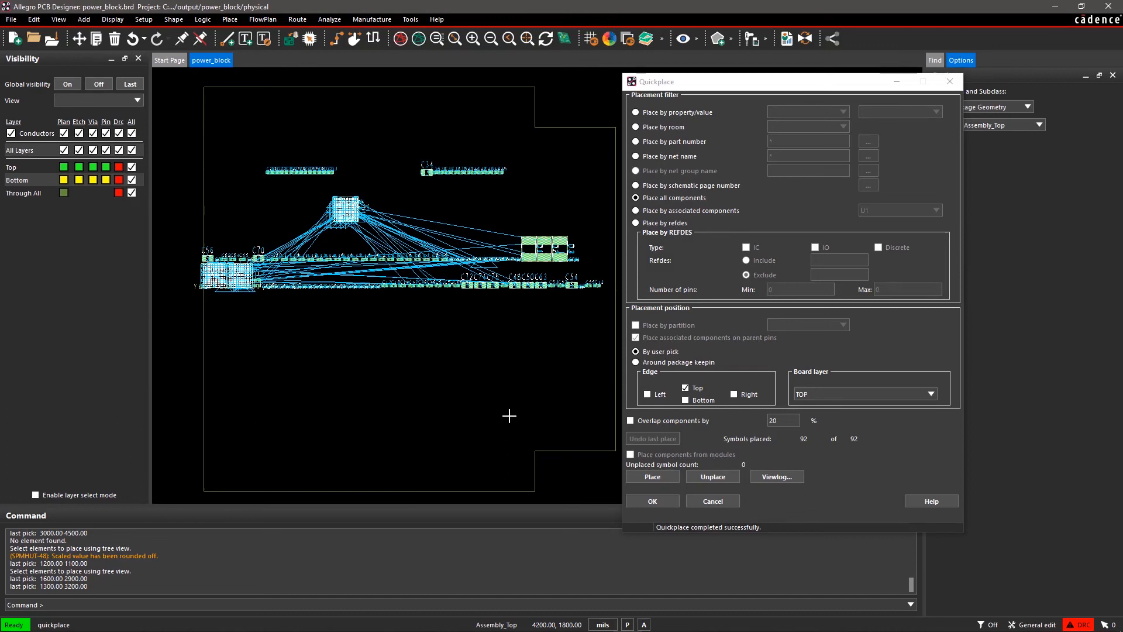
left_click(650, 500)
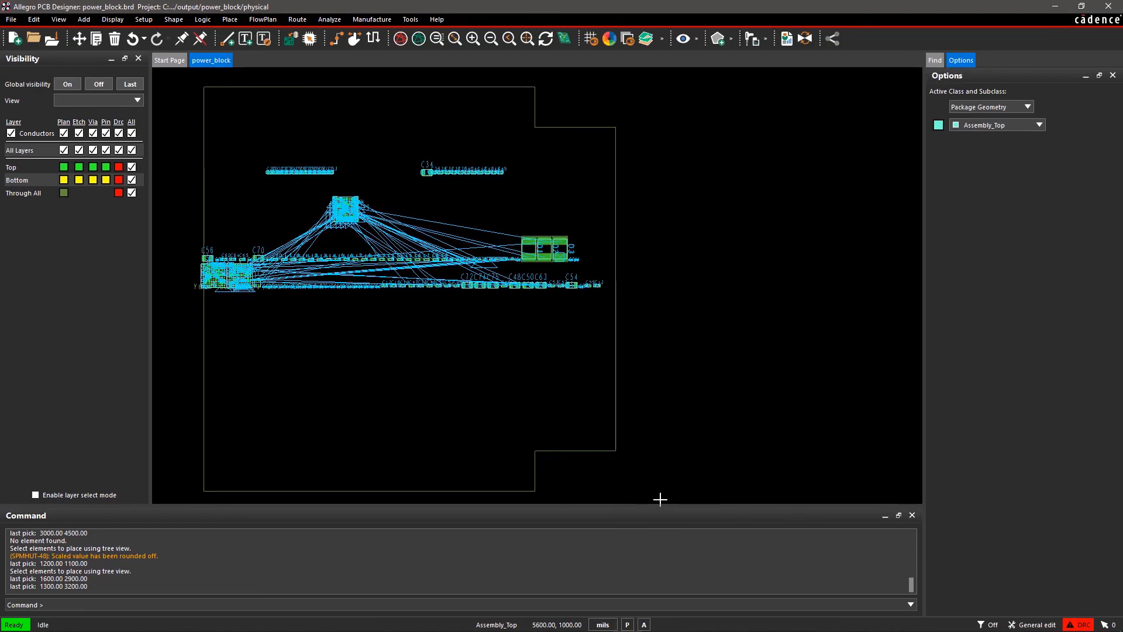